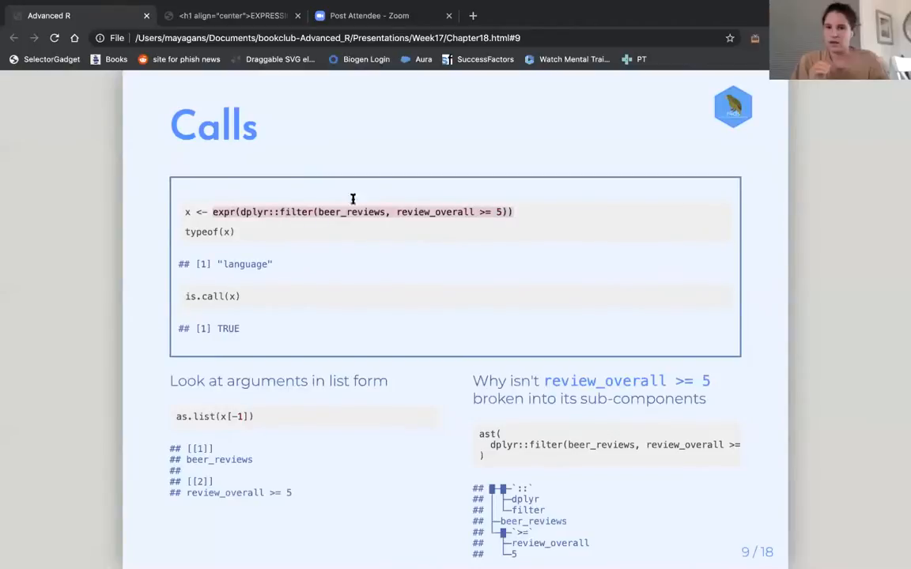
pyautogui.moveTo(361, 217)
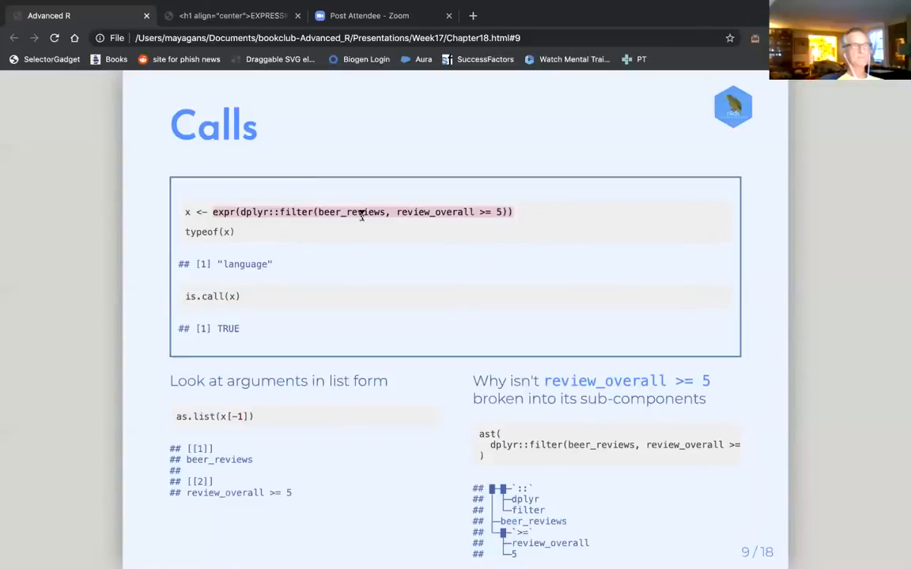
pyautogui.moveTo(264, 230)
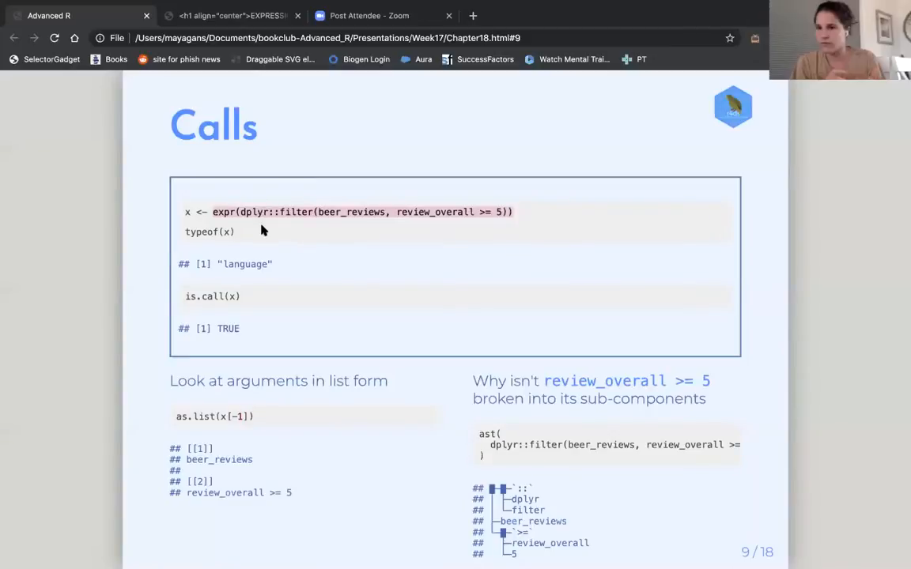
pyautogui.moveTo(249, 416)
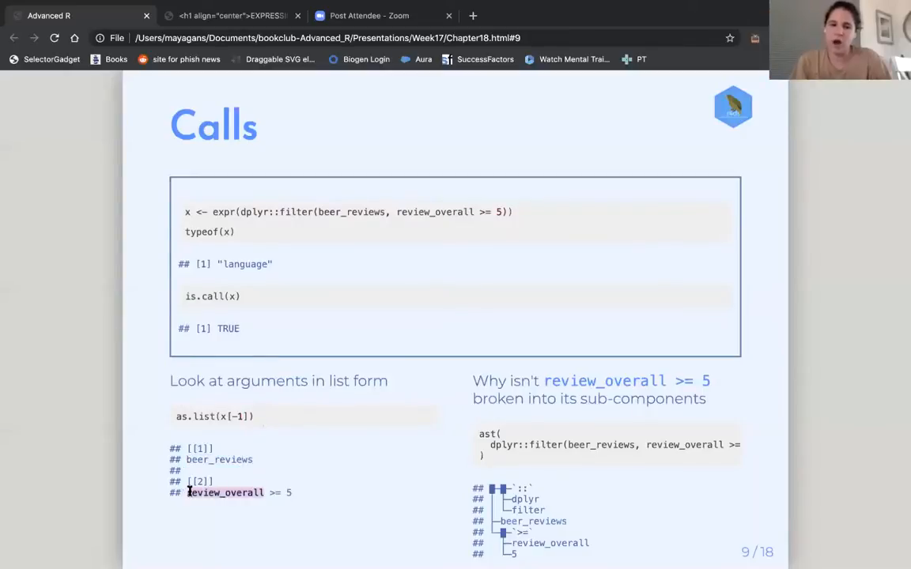
pyautogui.moveTo(260, 492)
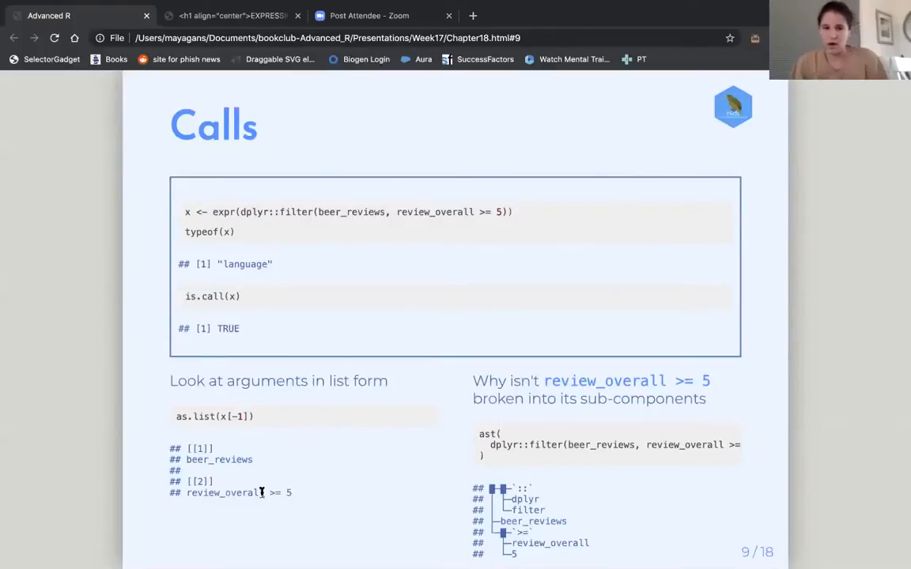
pyautogui.moveTo(226, 411)
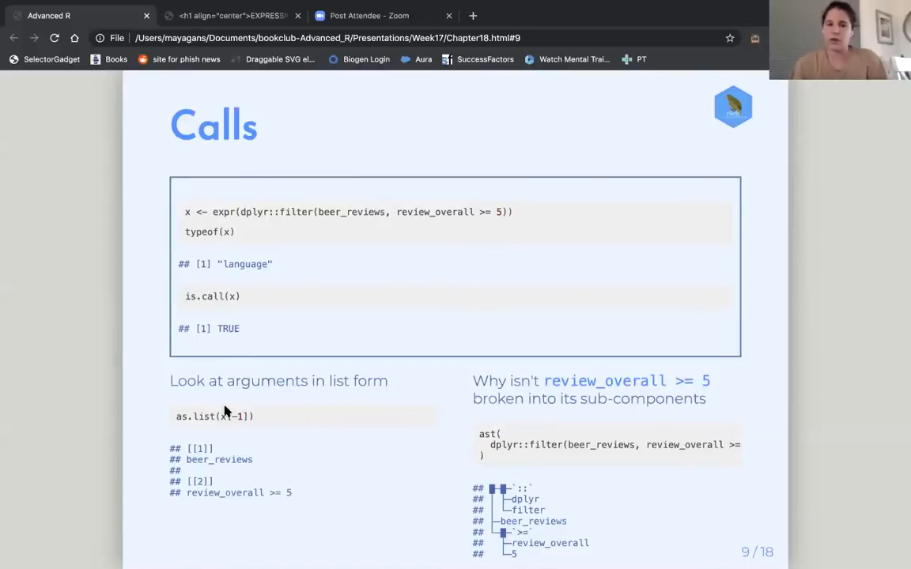
pyautogui.moveTo(202, 241)
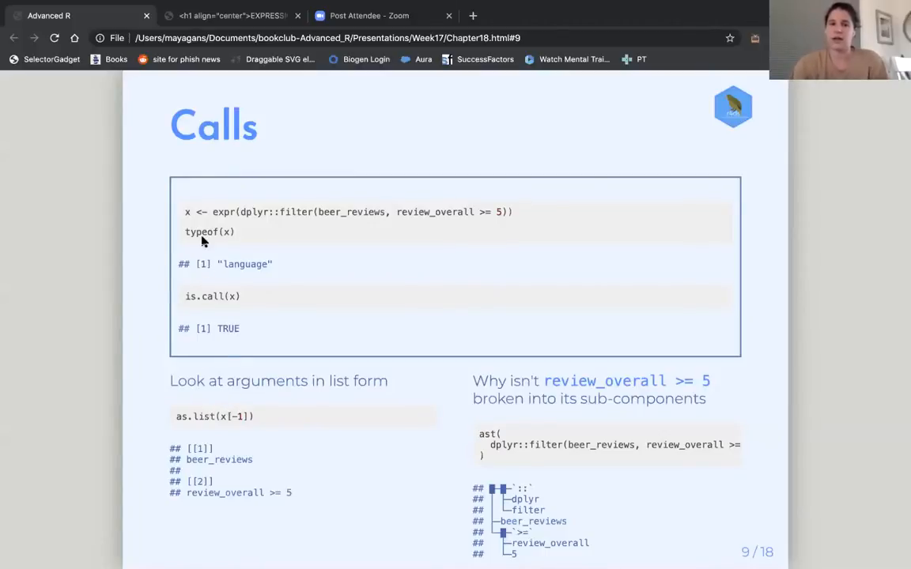
pyautogui.moveTo(246, 211)
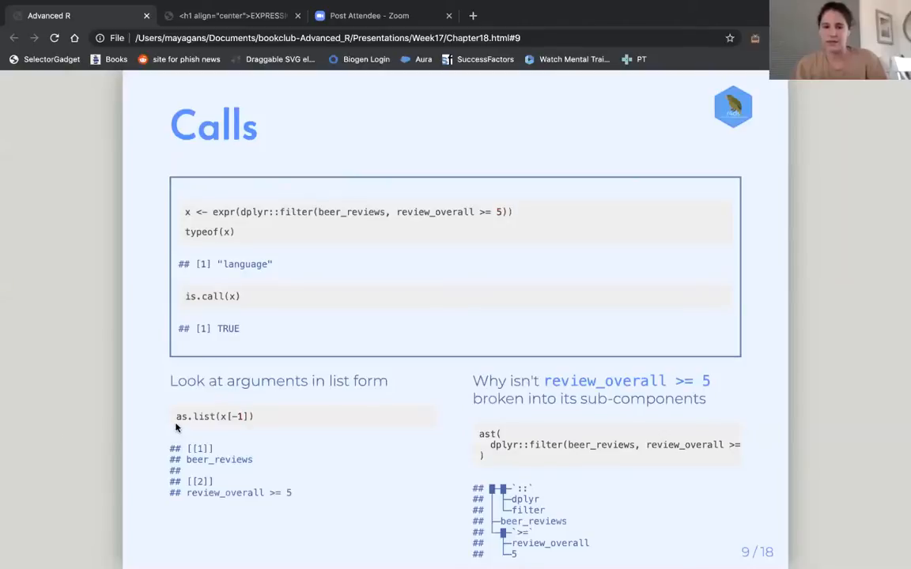
pyautogui.moveTo(233, 448)
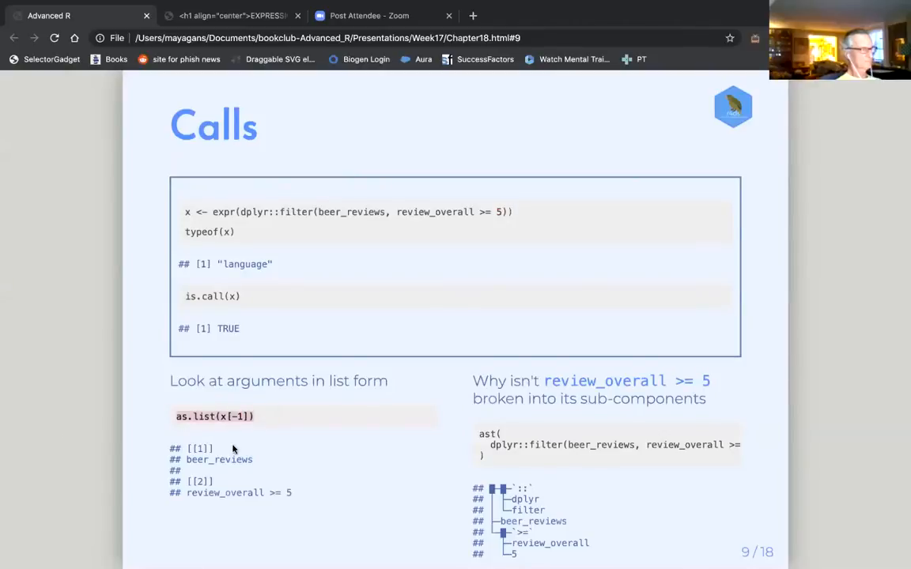